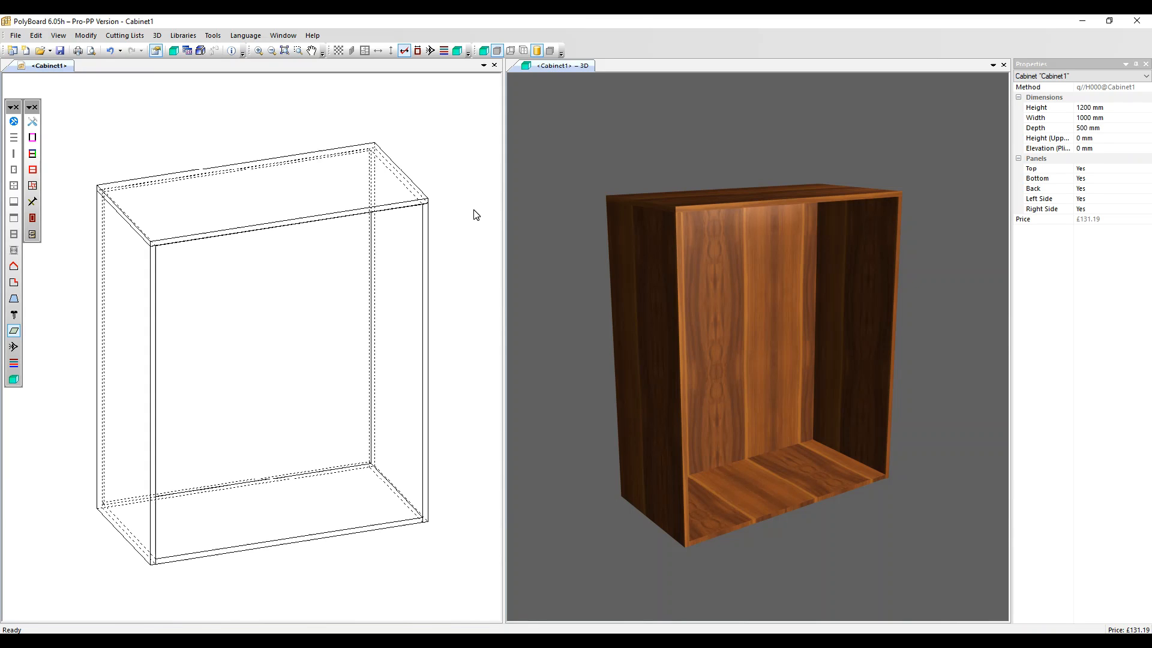
# Select the cabinet's empty interior zone as the target for a new shelf
pyautogui.click(300, 266)
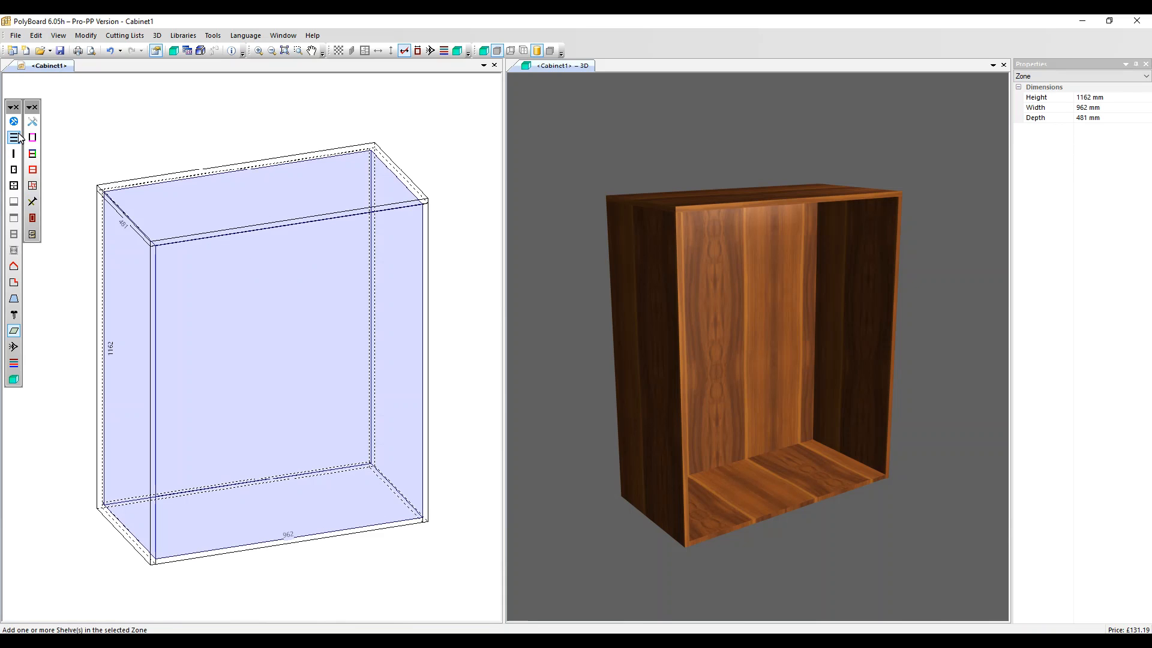
# Add a Shelf 3/nil positioned 150 mm from the top of the cabinet
pyautogui.click(12, 137)
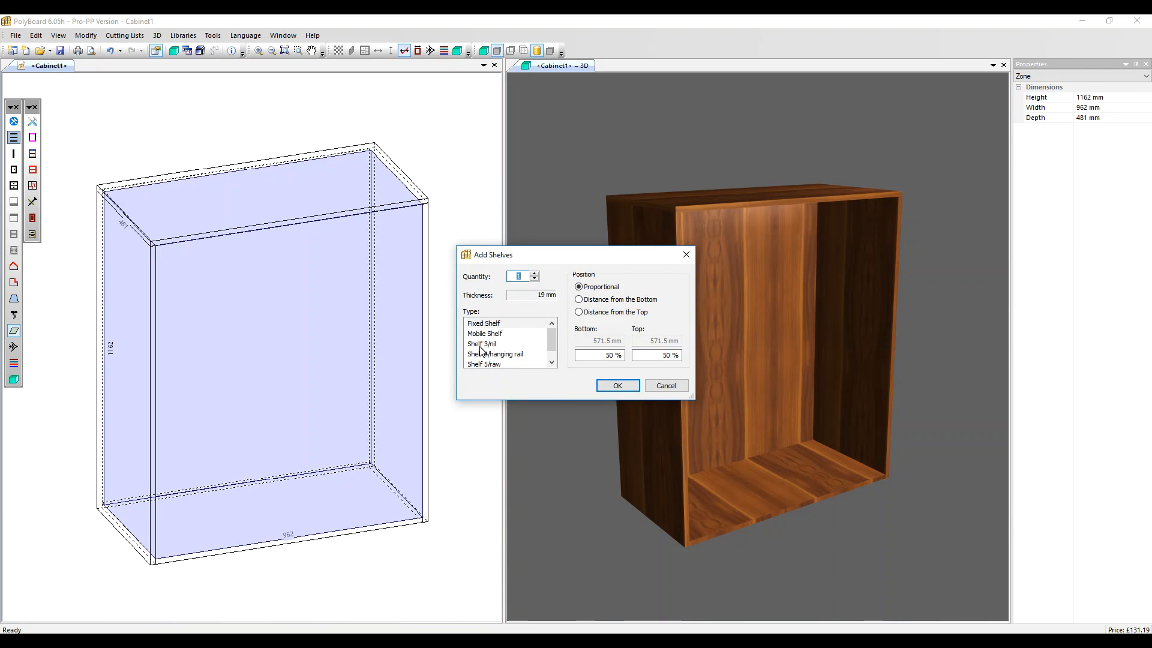
pyautogui.click(482, 343)
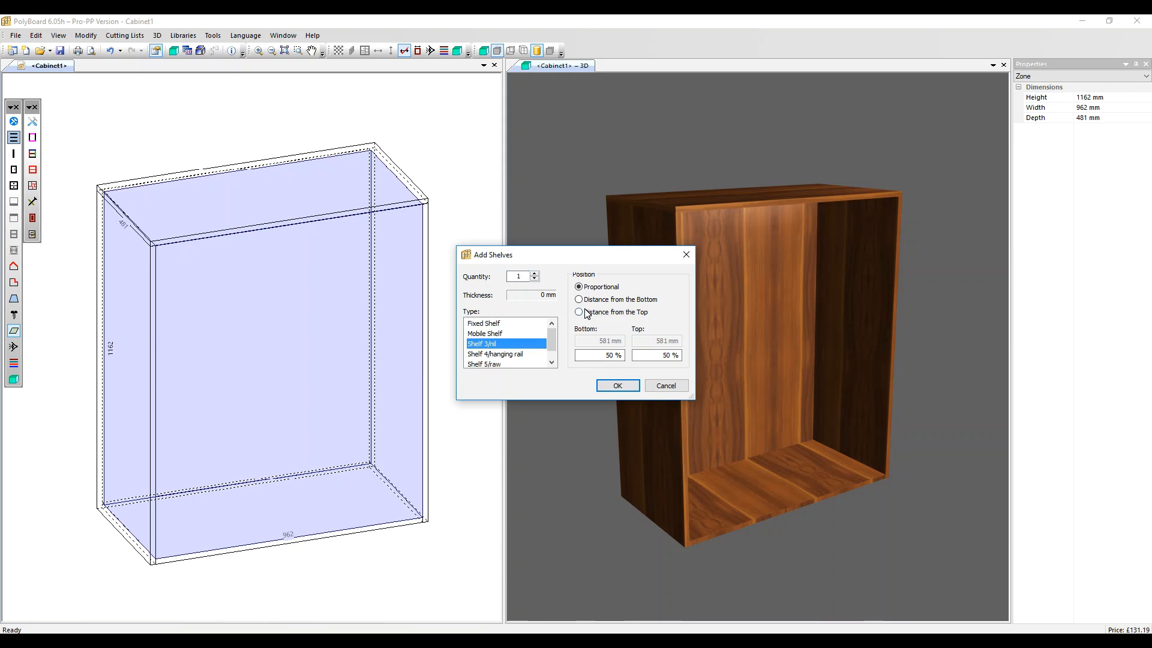
pyautogui.click(579, 312)
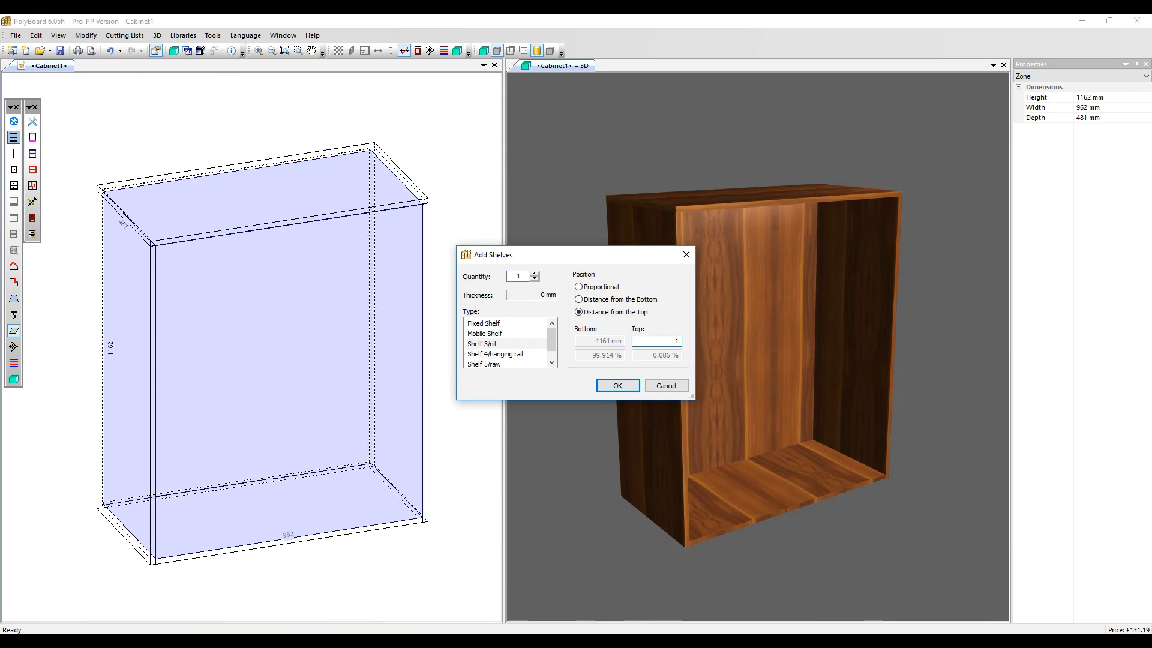
pyautogui.click(618, 385)
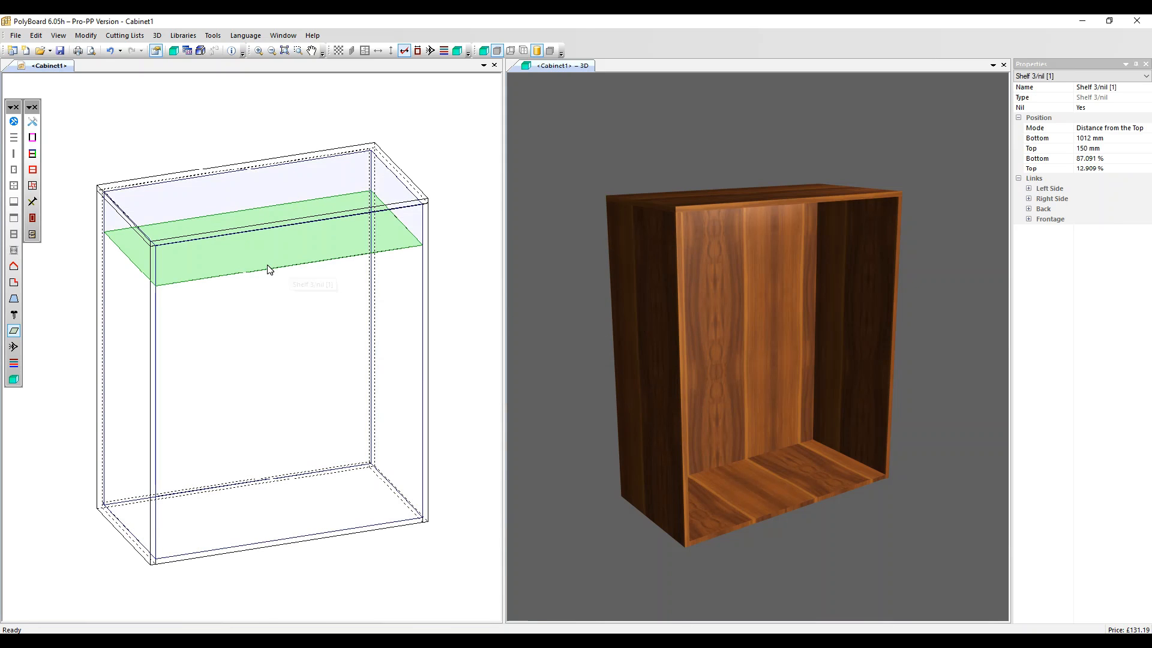
pyautogui.moveTo(172, 340)
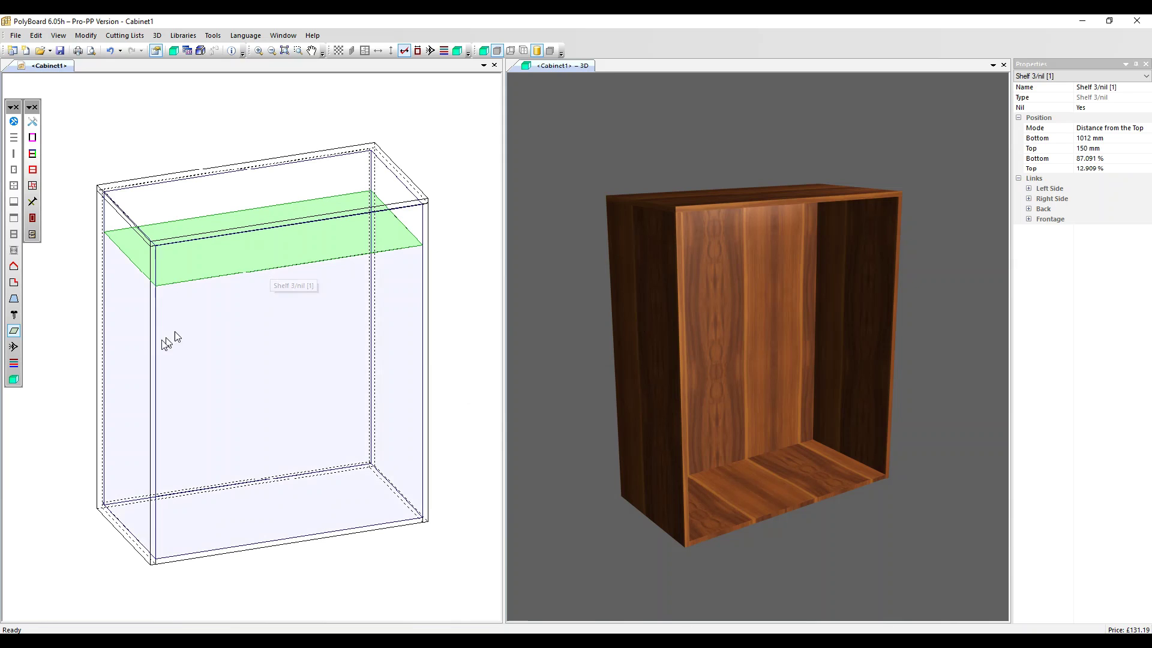
pyautogui.moveTo(13, 331)
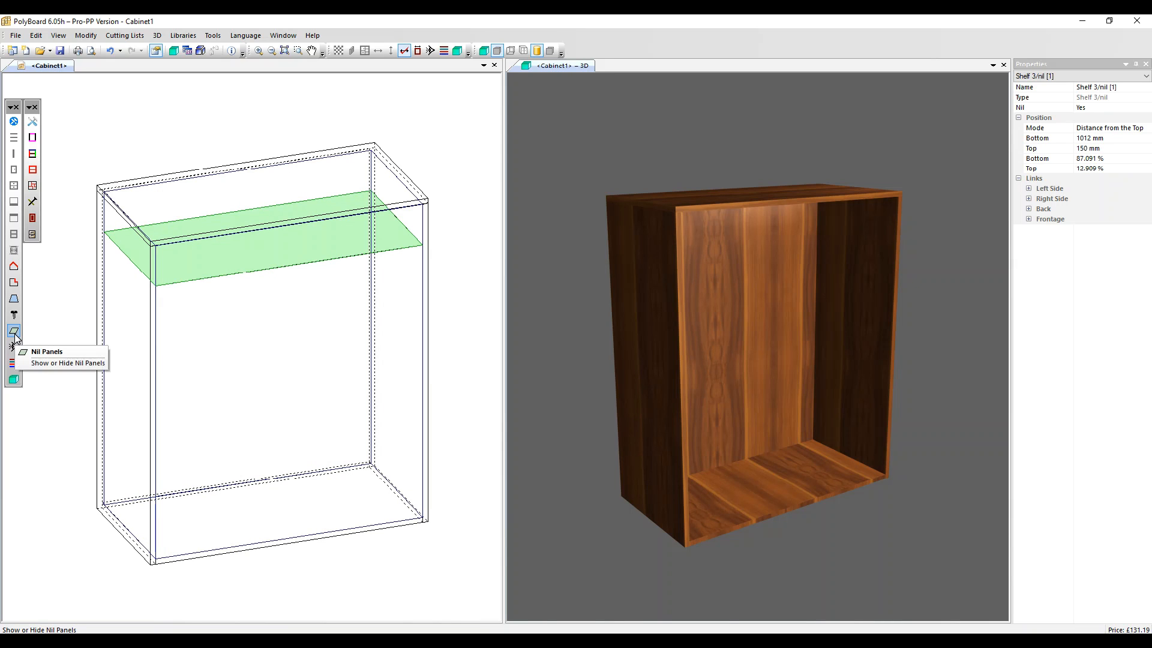
# Toggle nil panel display so the upper 150 mm zone can be selected
pyautogui.click(12, 329)
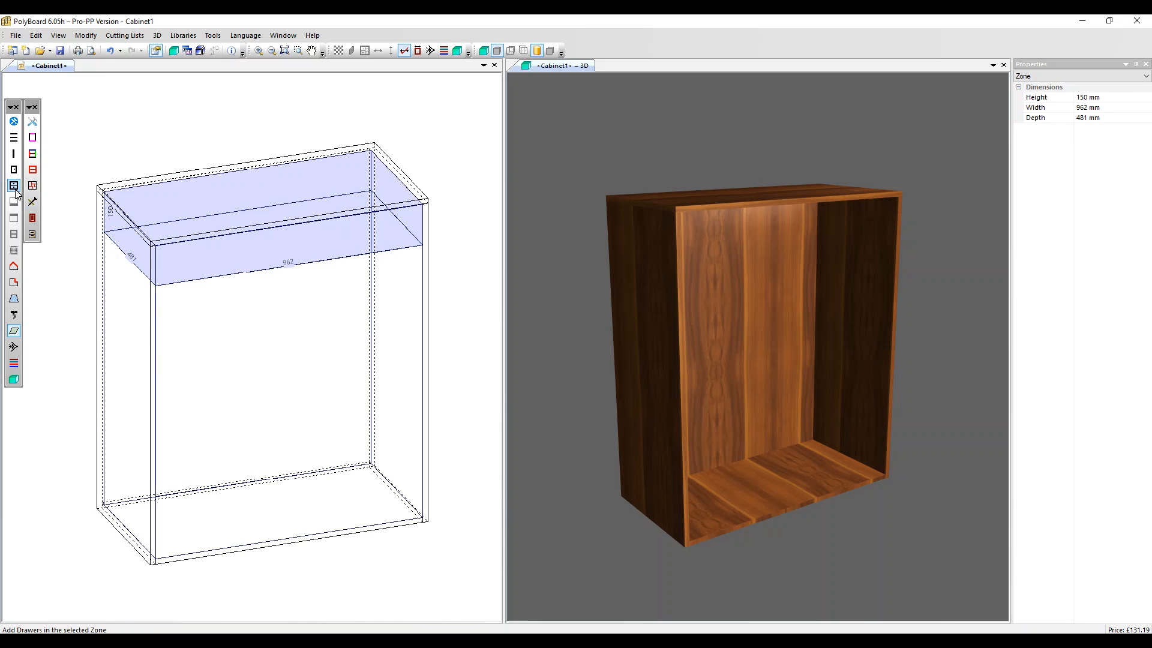
# Fit a drawer into the upper 150 mm zone of the cabinet
pyautogui.click(13, 185)
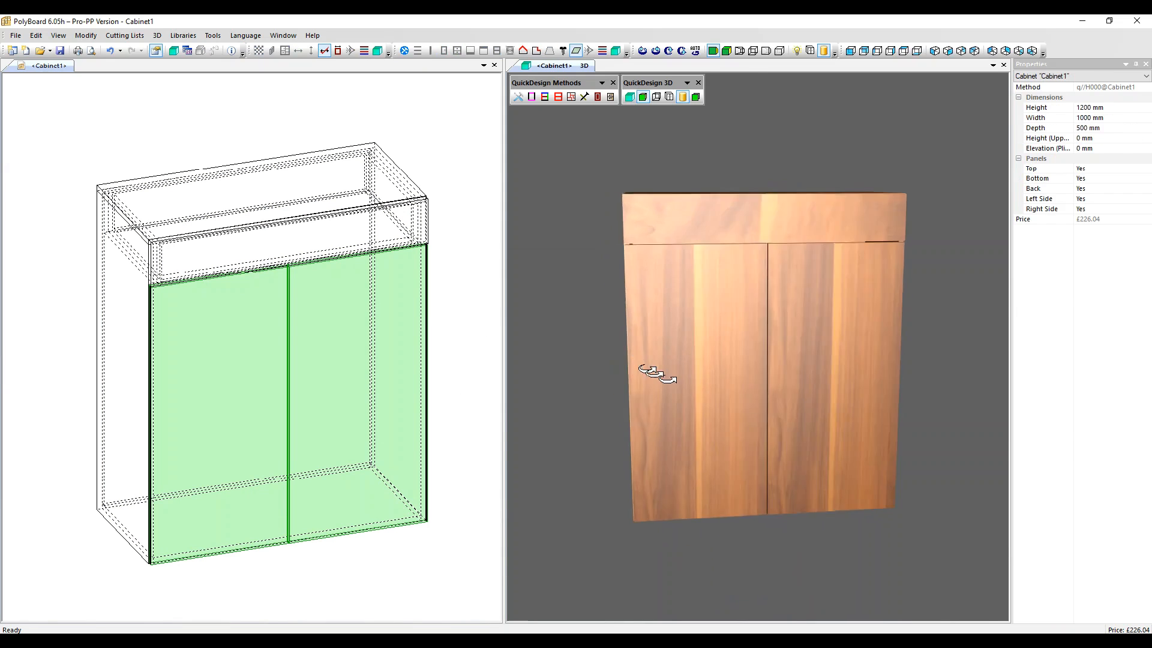
# View the cabinet in angled solid 3D rendering with the drawer and doors opened
pyautogui.click(670, 96)
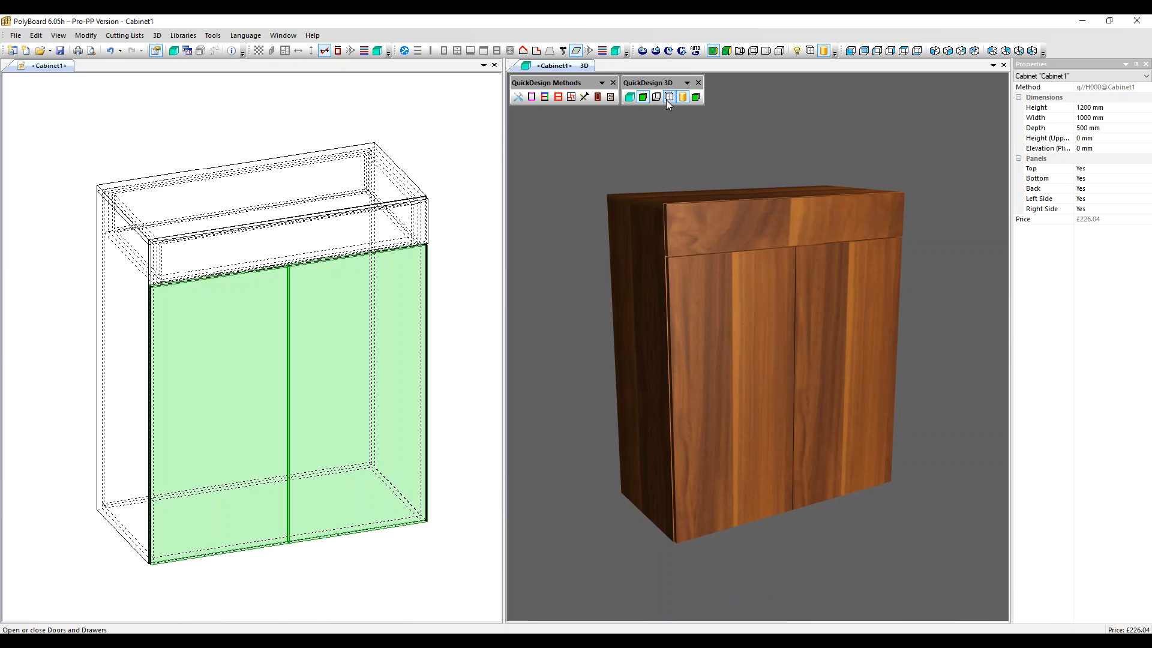
pyautogui.click(656, 96)
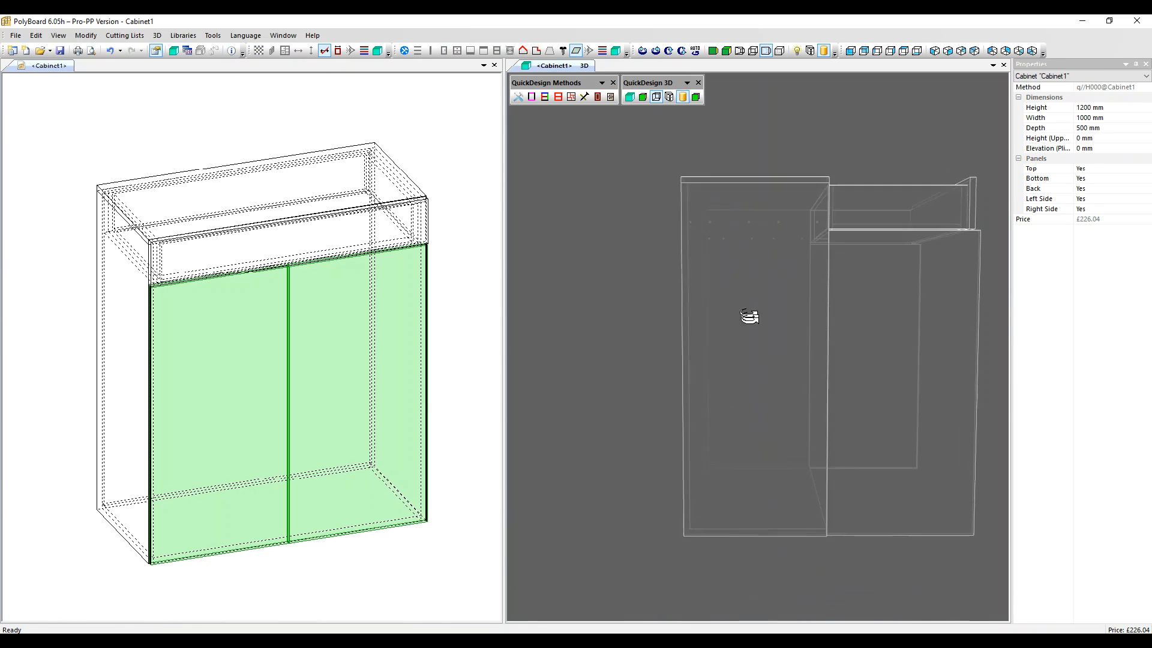
pyautogui.moveTo(747, 316); pyautogui.dragTo(651, 342)
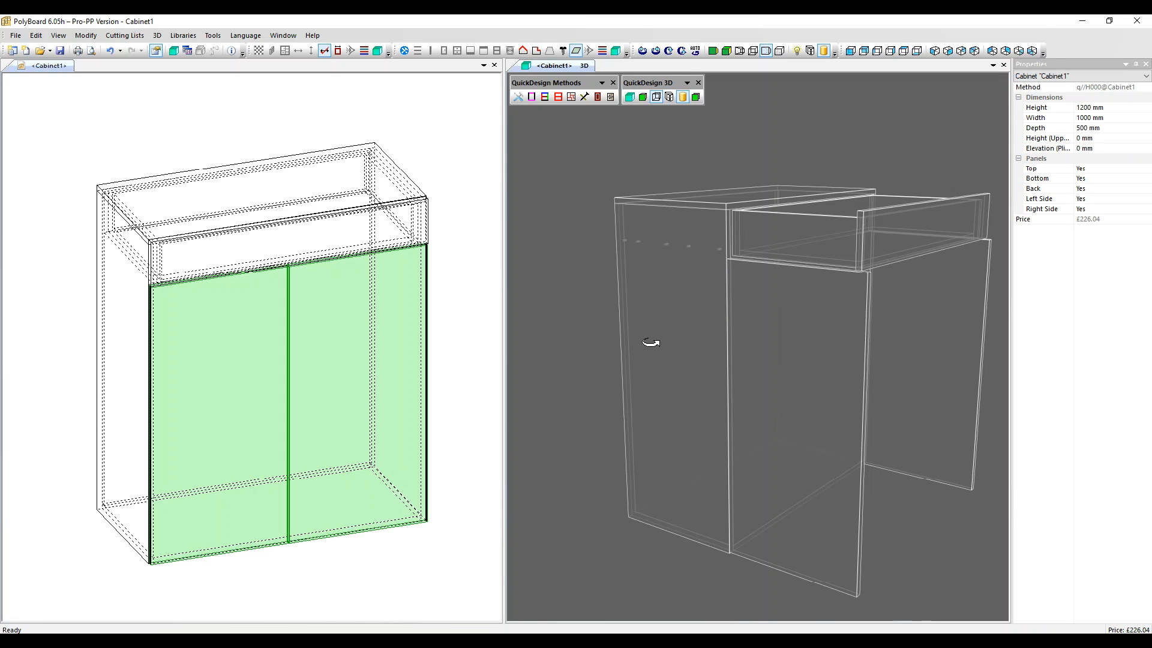
pyautogui.click(642, 96)
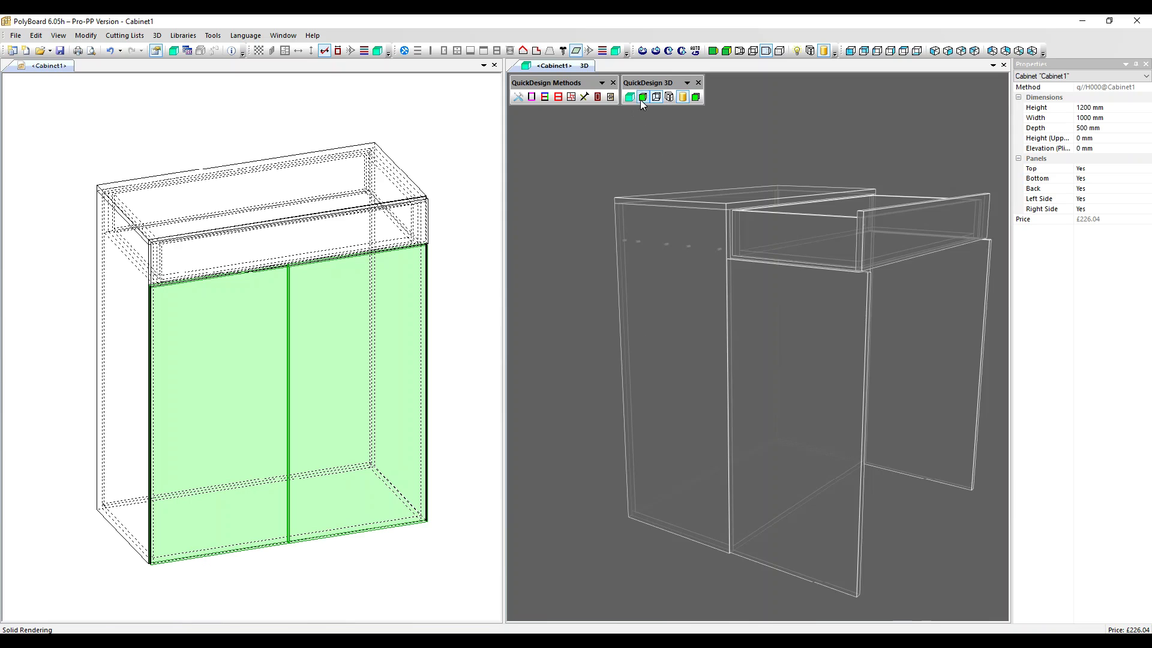
pyautogui.click(642, 96)
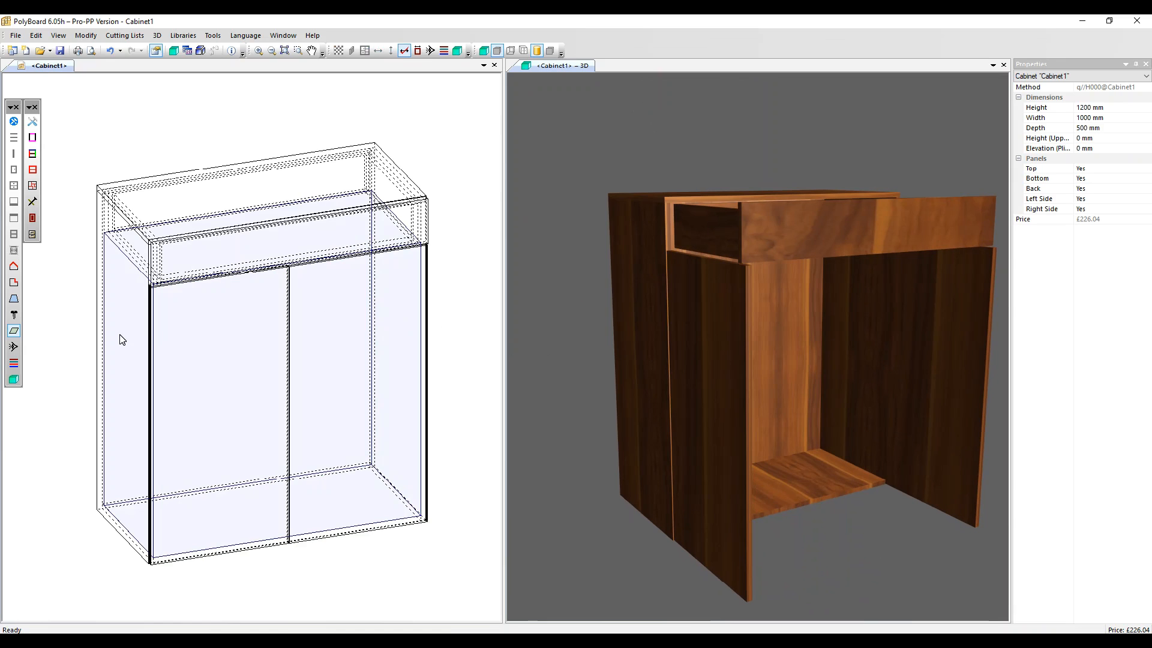
# Set the cabinet's left side panel material to <Nil Panel>
pyautogui.click(122, 340)
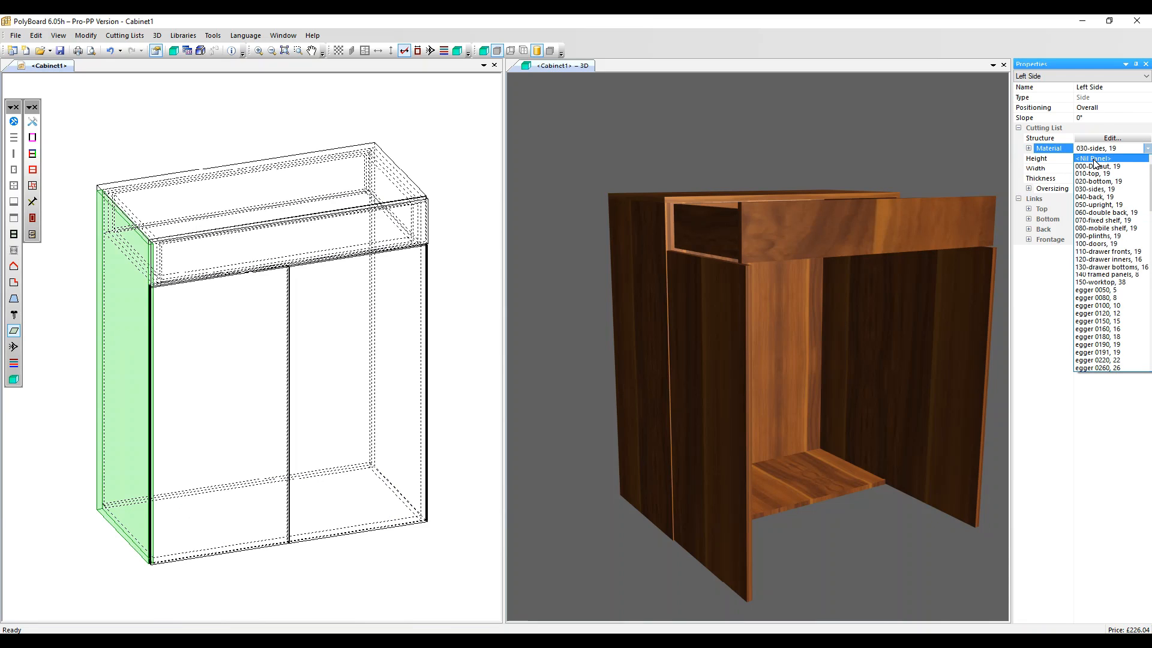
pyautogui.click(1094, 159)
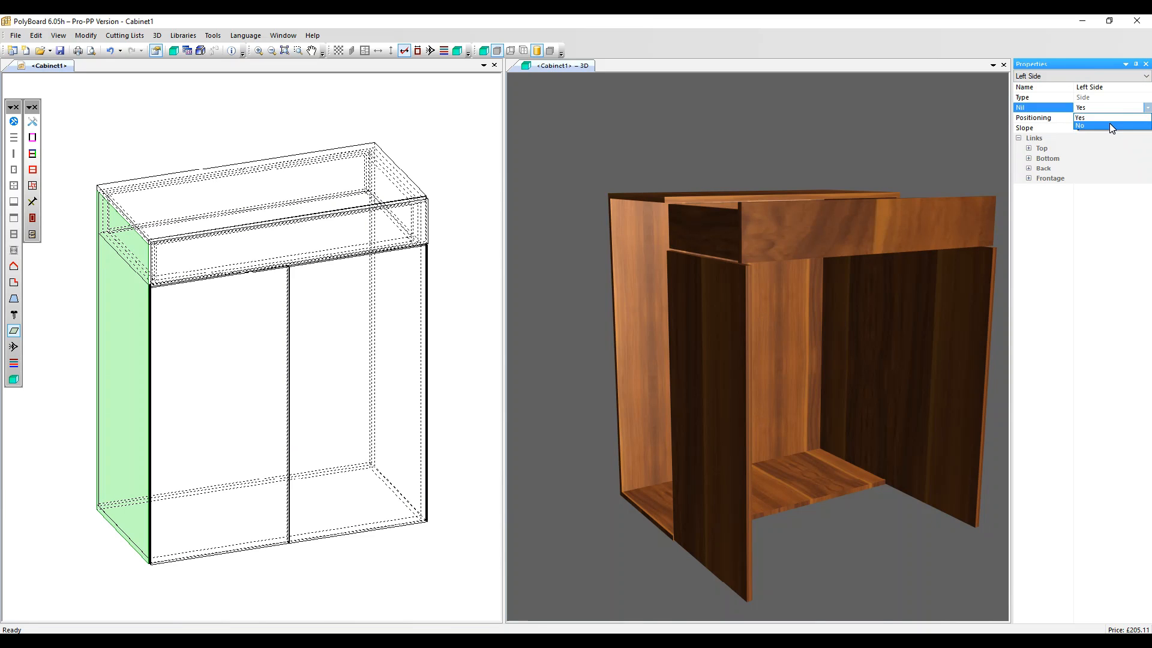
# Set the left side's Nil property to No, making it a real 19 mm panel again
pyautogui.click(1096, 126)
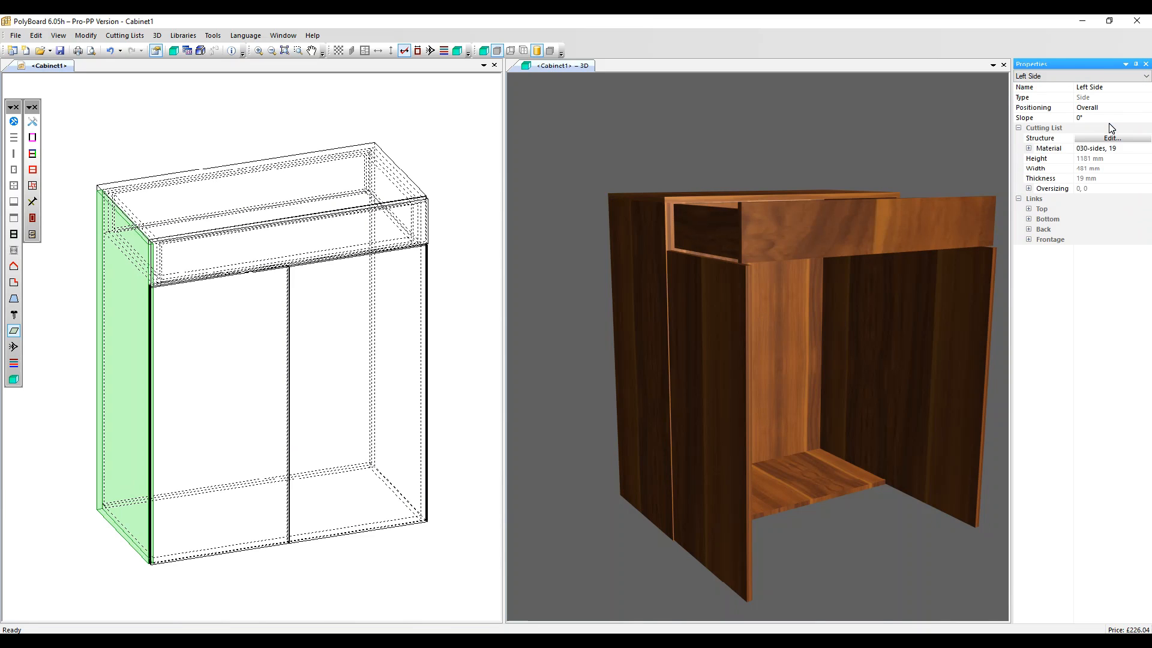